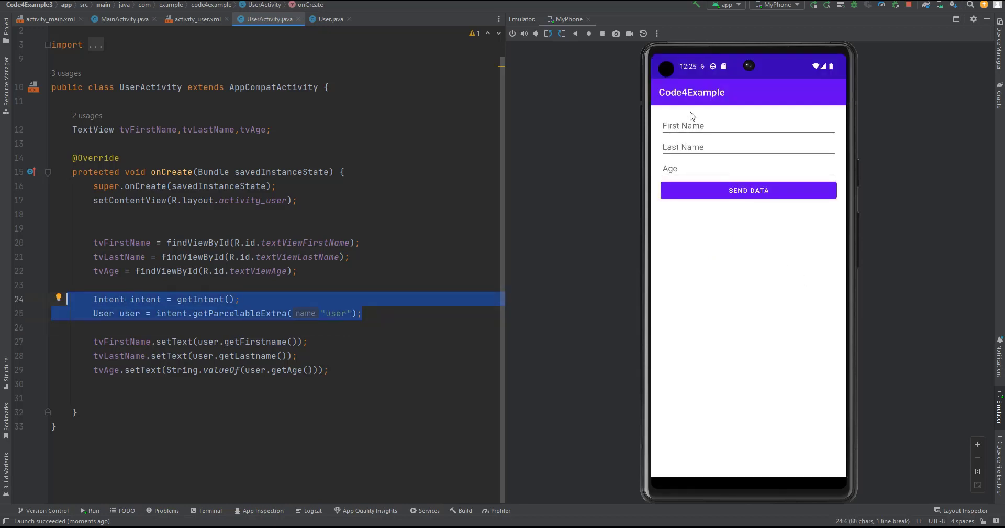
# Enter 'Joe' in the running demo form while reviewing UserActivity, before closing the project.
pyautogui.write('Joe')
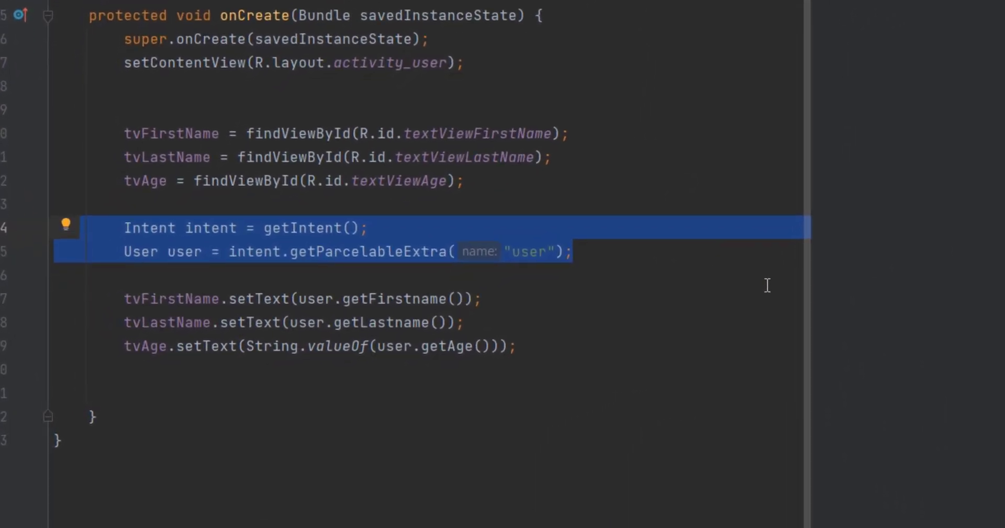
pyautogui.moveTo(552, 178)
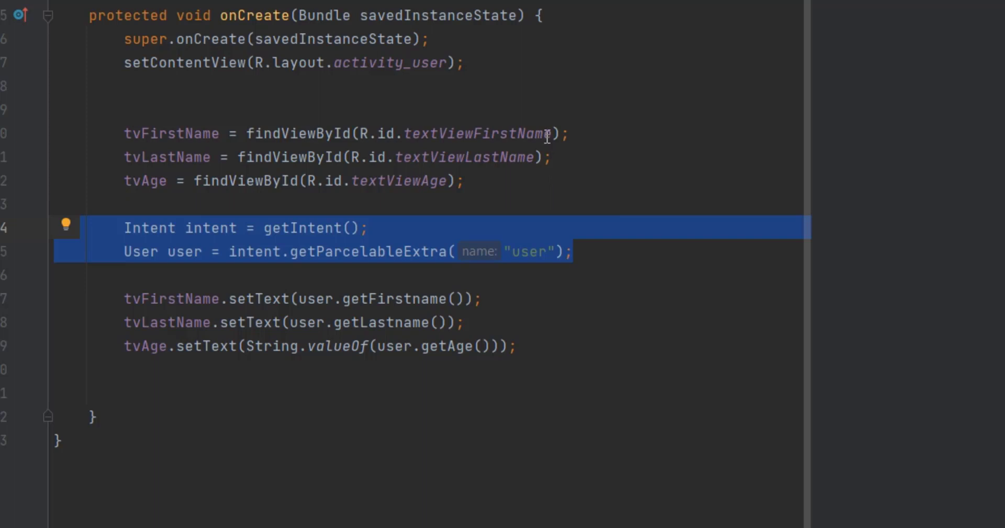
pyautogui.moveTo(355, 161)
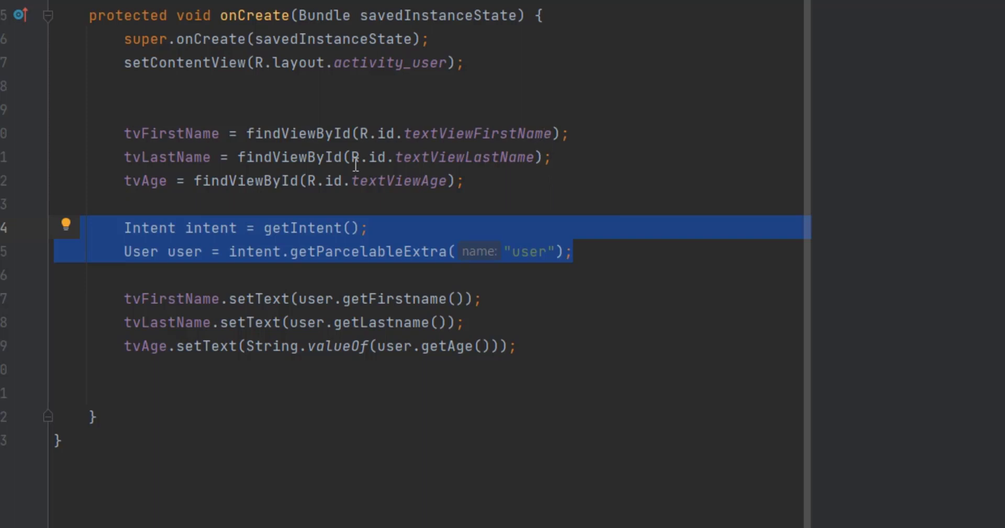
pyautogui.moveTo(355, 232)
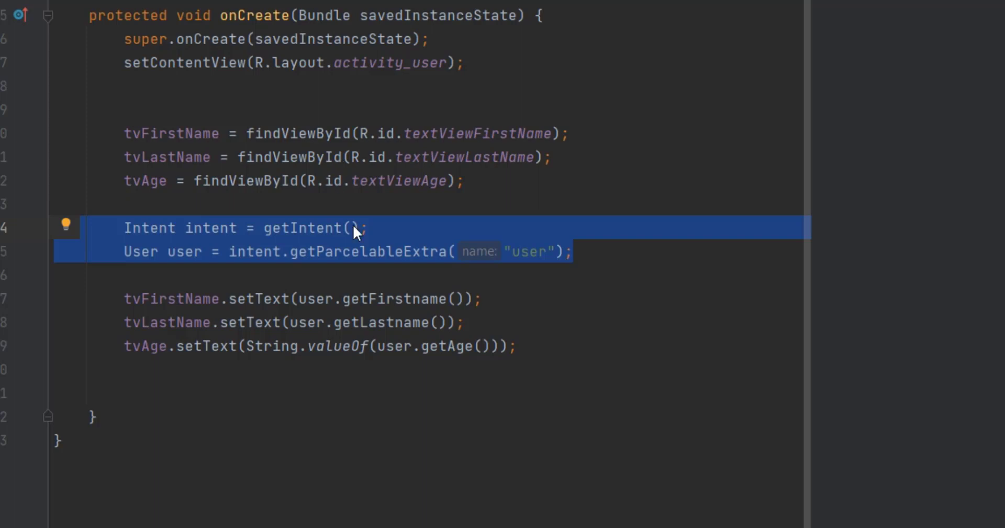
pyautogui.moveTo(488, 304)
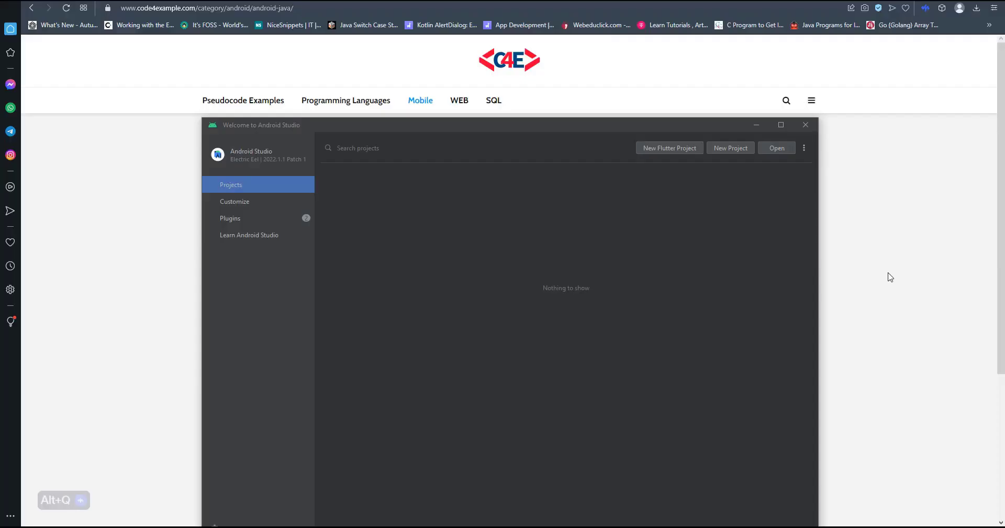
pyautogui.moveTo(731, 147)
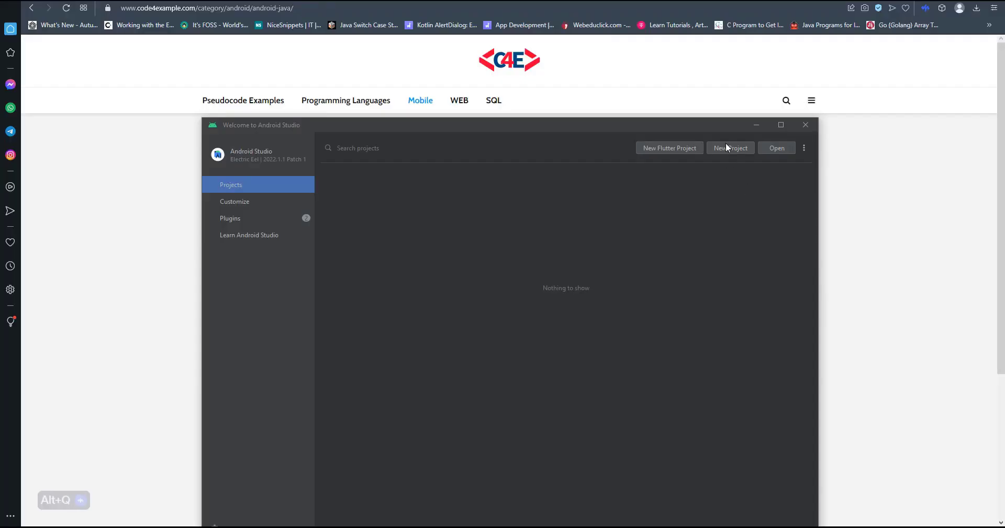
# Create a Java Empty Activity project named Code4Example with minimum SDK API 24.
pyautogui.click(731, 148)
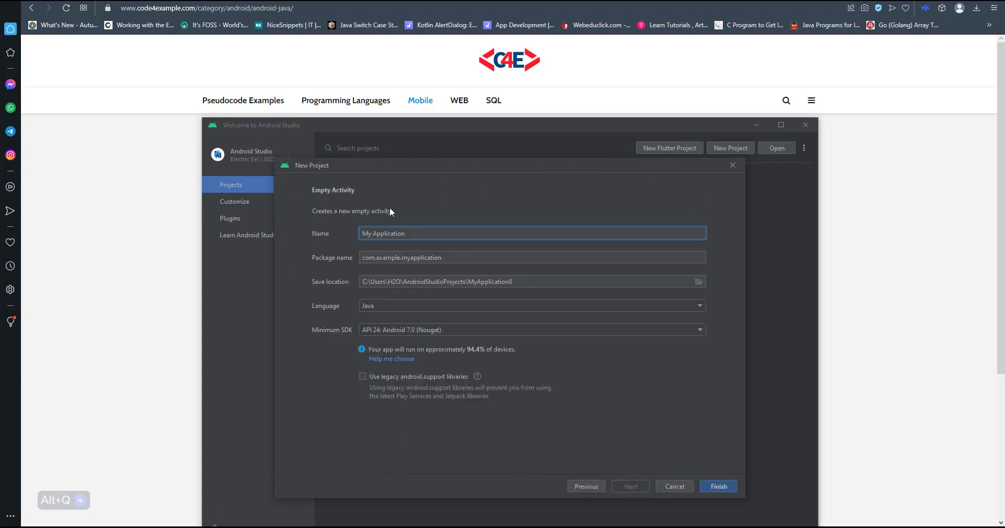
pyautogui.write('Code4Example')
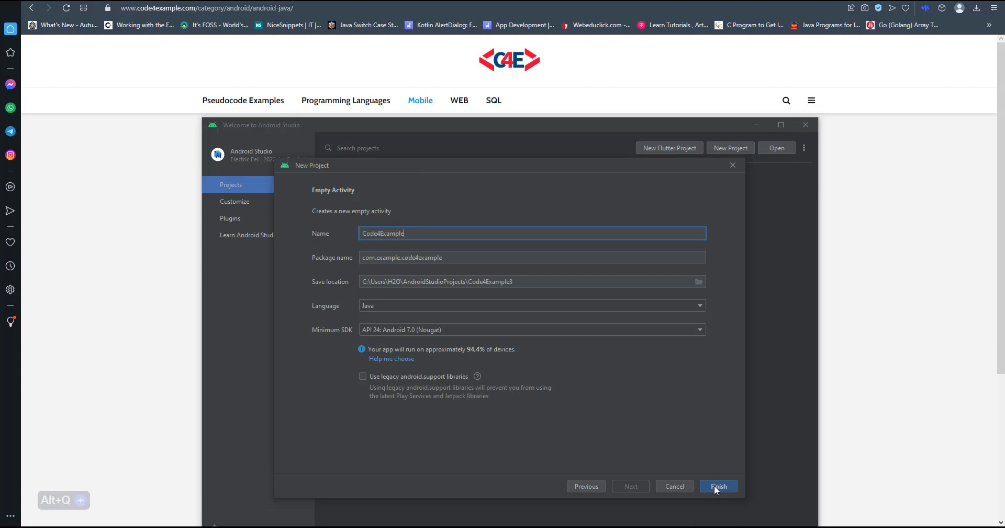
pyautogui.click(719, 486)
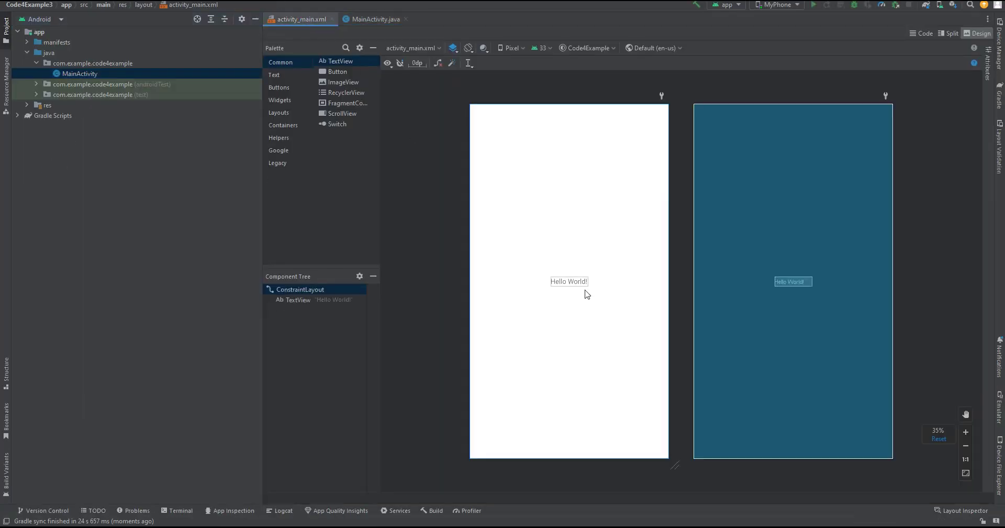
# Make activity_main a vertical First Name, Last Name, Age form with a SEND DATA button, then run it.
pyautogui.click(921, 33)
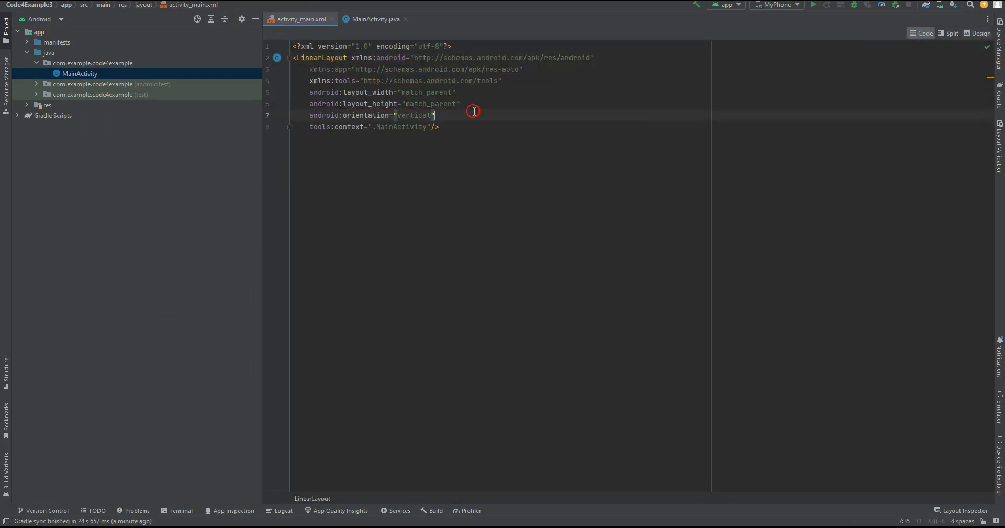
pyautogui.click(980, 34)
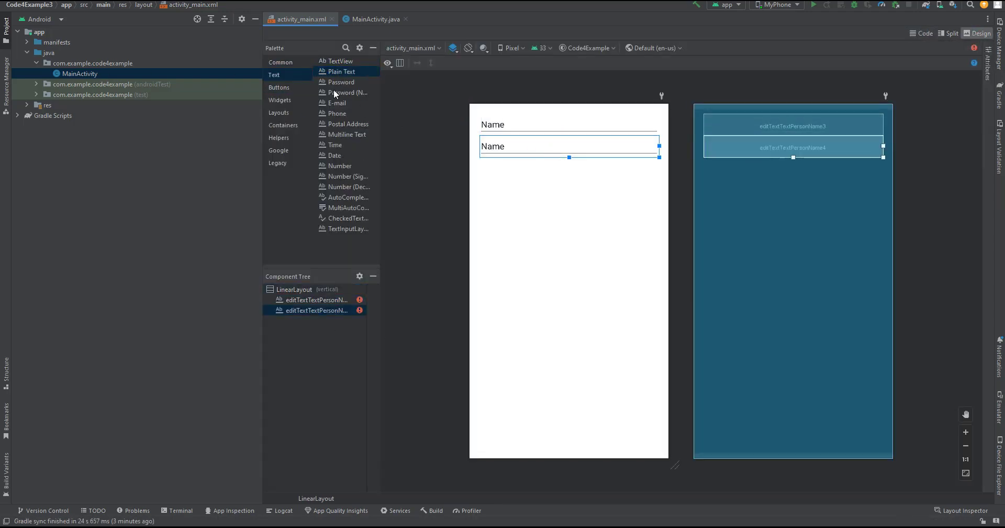
pyautogui.click(923, 34)
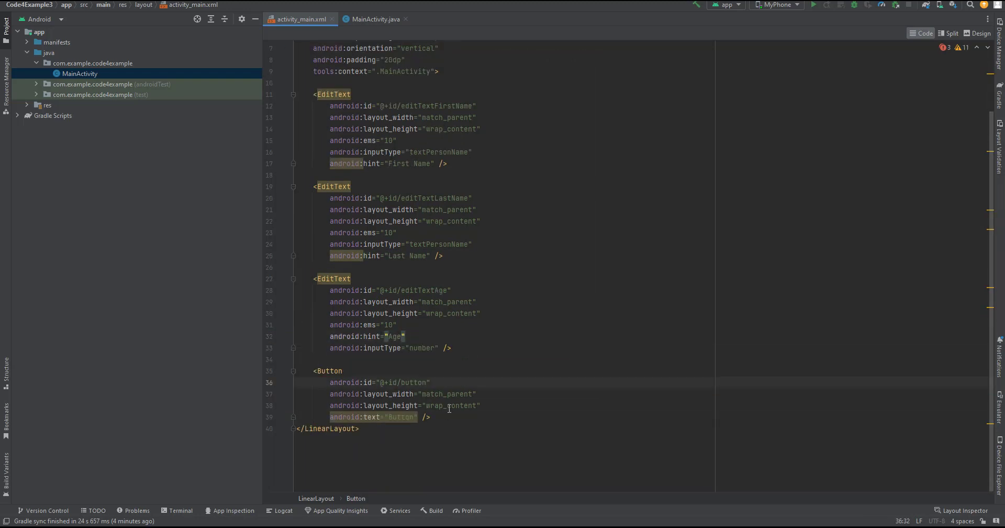
pyautogui.click(982, 33)
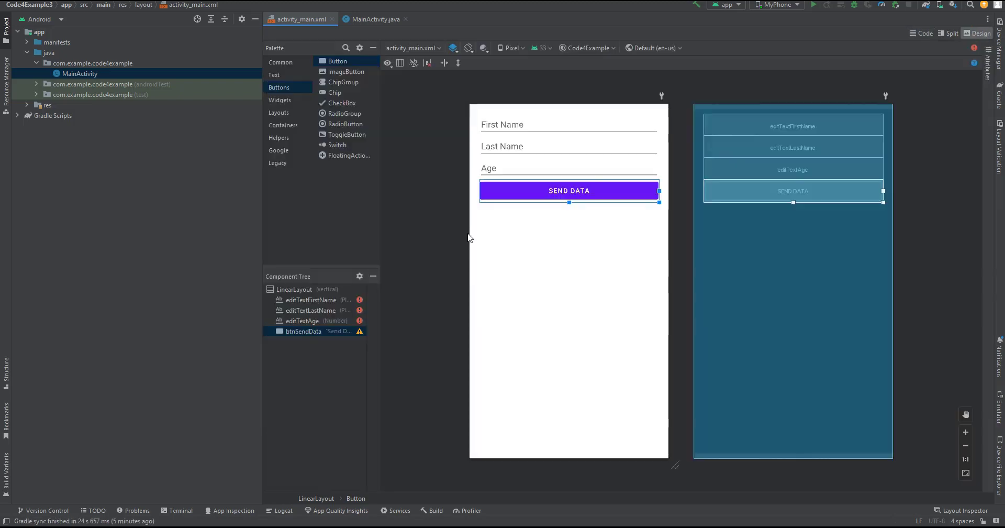
pyautogui.click(814, 4)
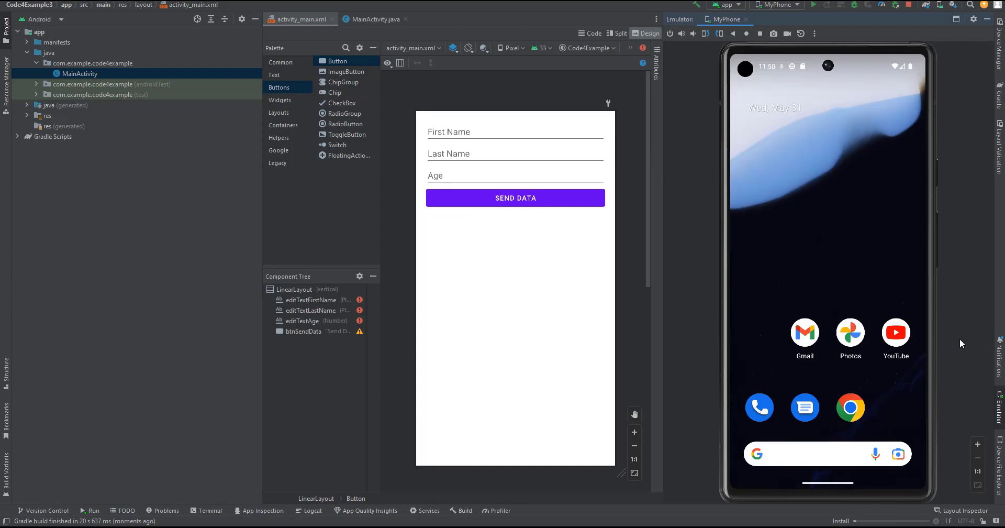
# Launch the form app on the MyPhone emulator and hide the emulator window.
pyautogui.click(817, 4)
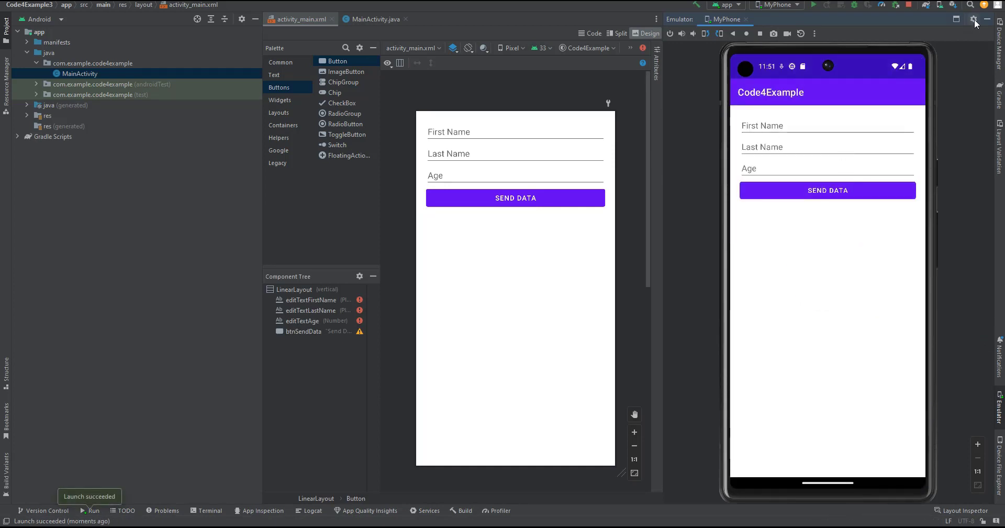
pyautogui.click(374, 18)
pyautogui.write('private ')
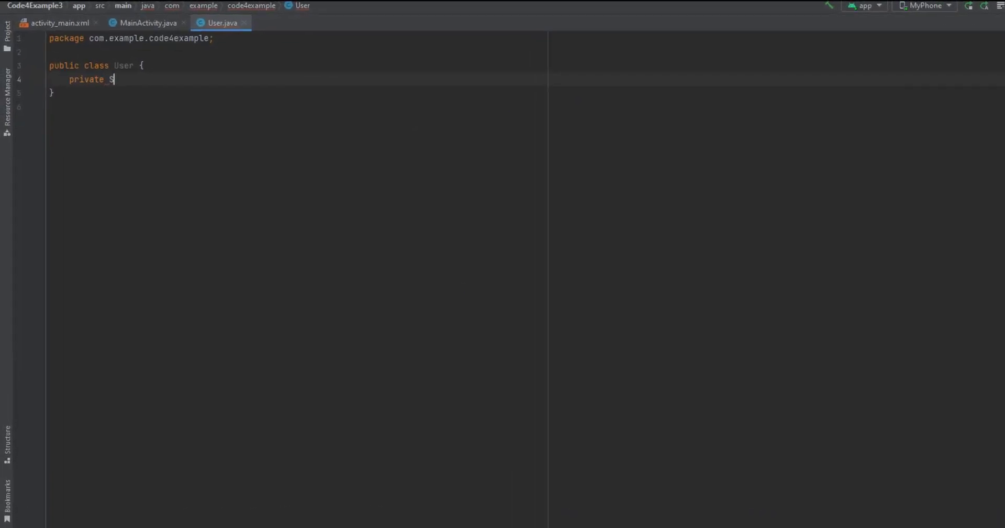
# Declare firstname and lastname fields, and generate getters, setters and a constructor for User.
pyautogui.write('String firstname;')
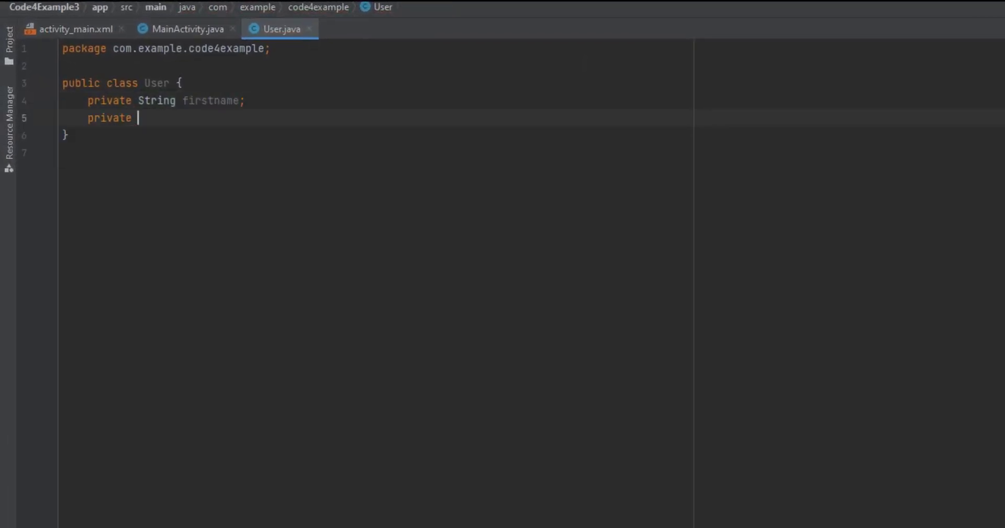
pyautogui.write('String lastname;')
pyautogui.write('private int age;')
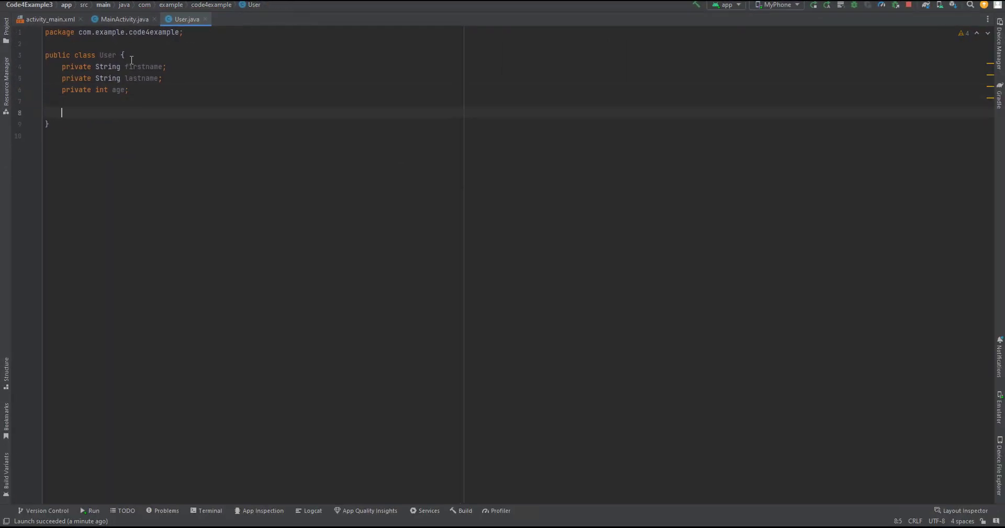
pyautogui.rightClick(61, 112)
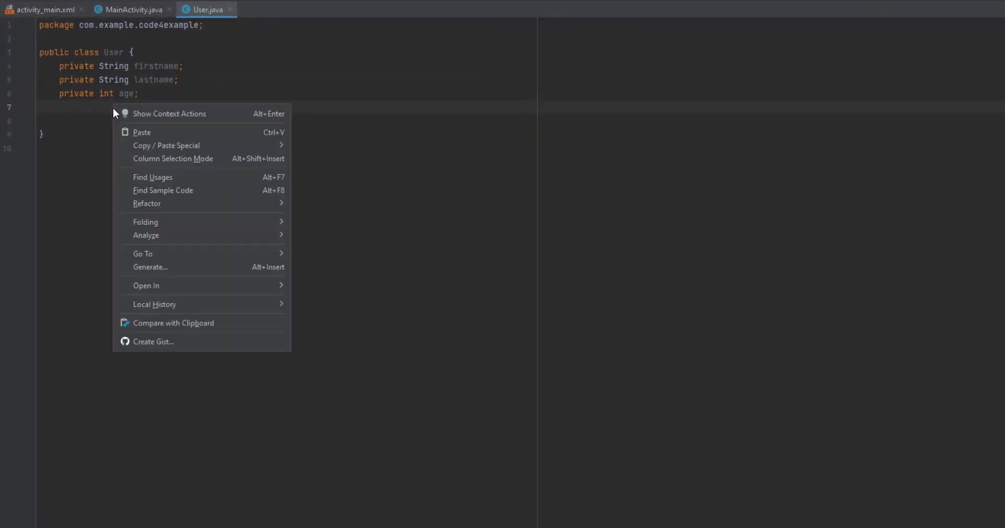
pyautogui.click(150, 267)
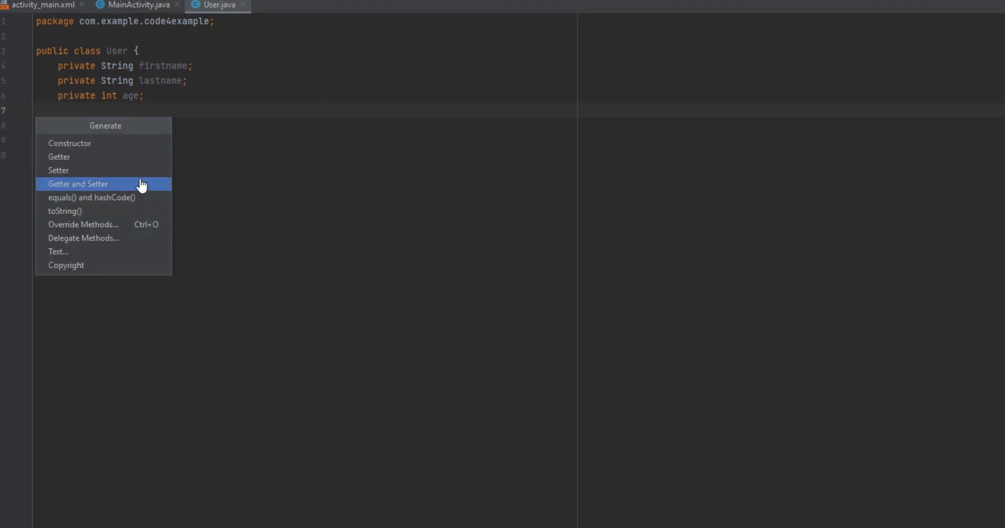
pyautogui.click(78, 183)
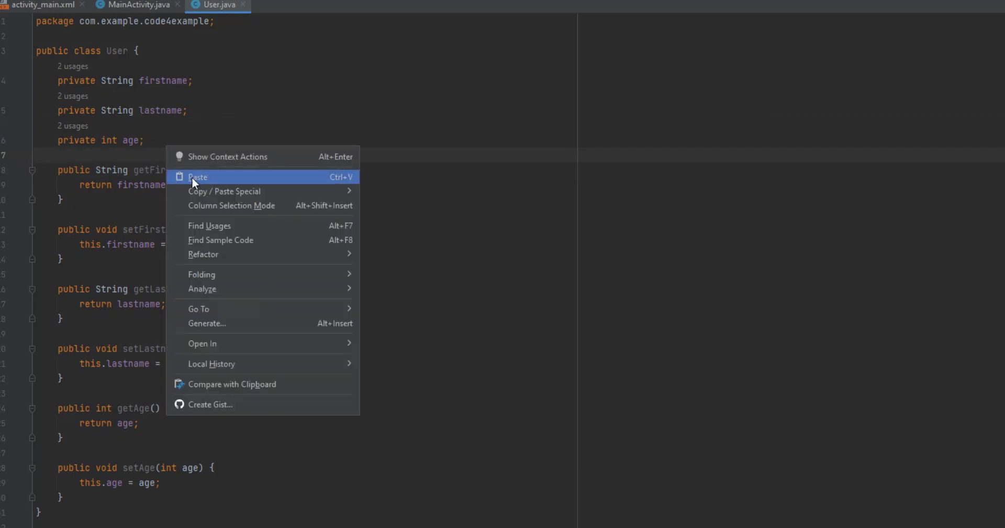
pyautogui.click(207, 323)
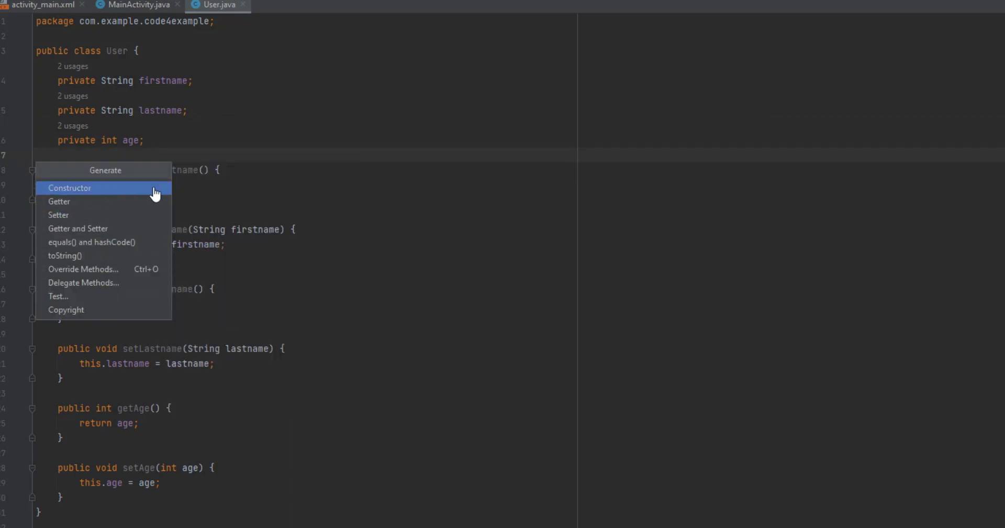
pyautogui.click(69, 188)
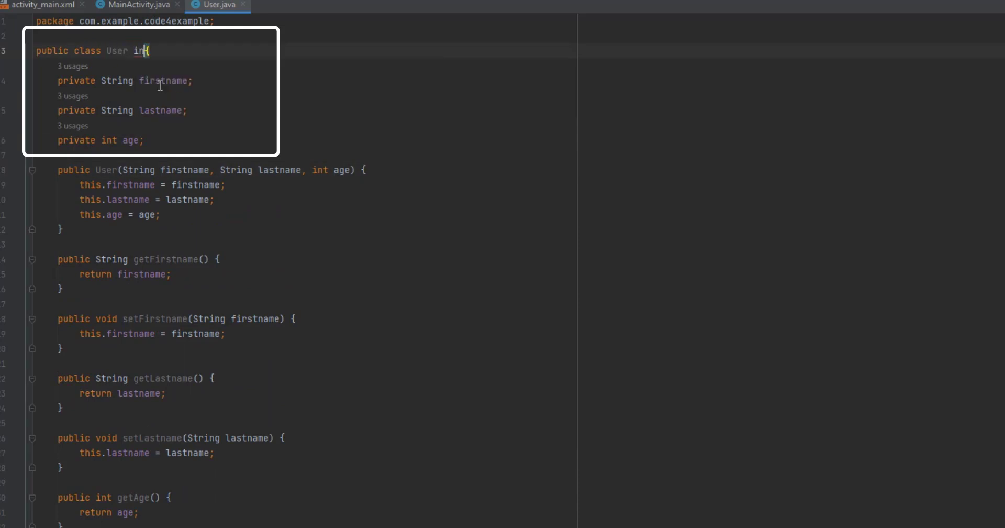
# Make User implement android.os.Parcelable with describeContents, writeToParcel, a Parcel constructor and CREATOR.
pyautogui.write('implements Par')
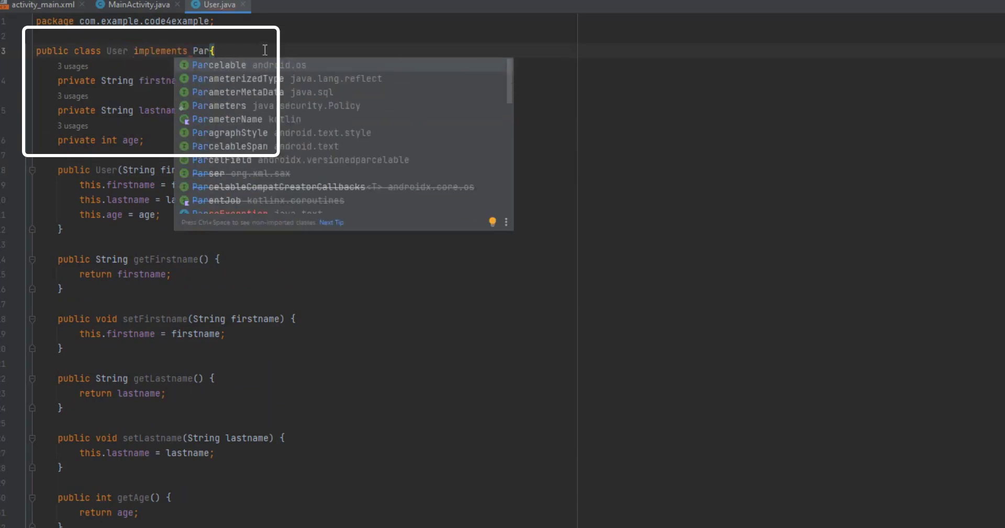
pyautogui.click(218, 65)
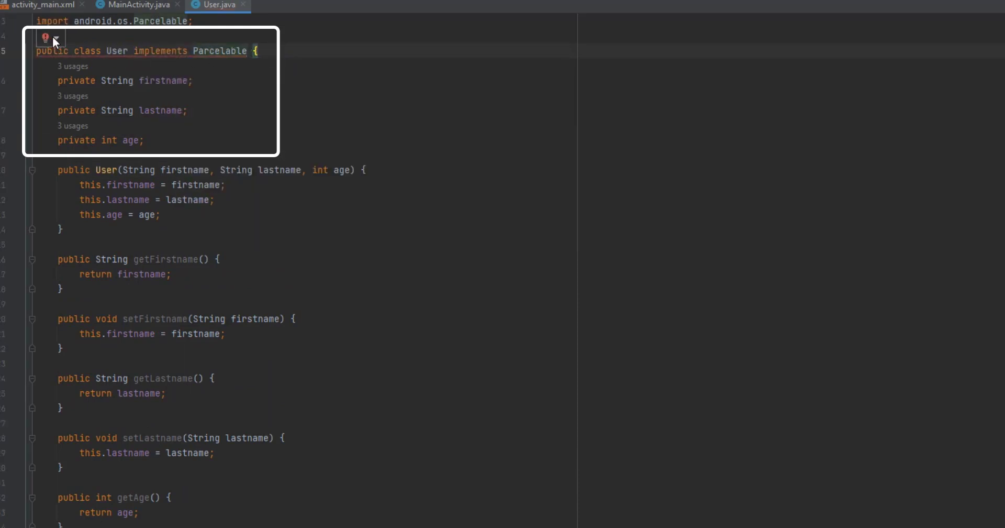
pyautogui.click(45, 38)
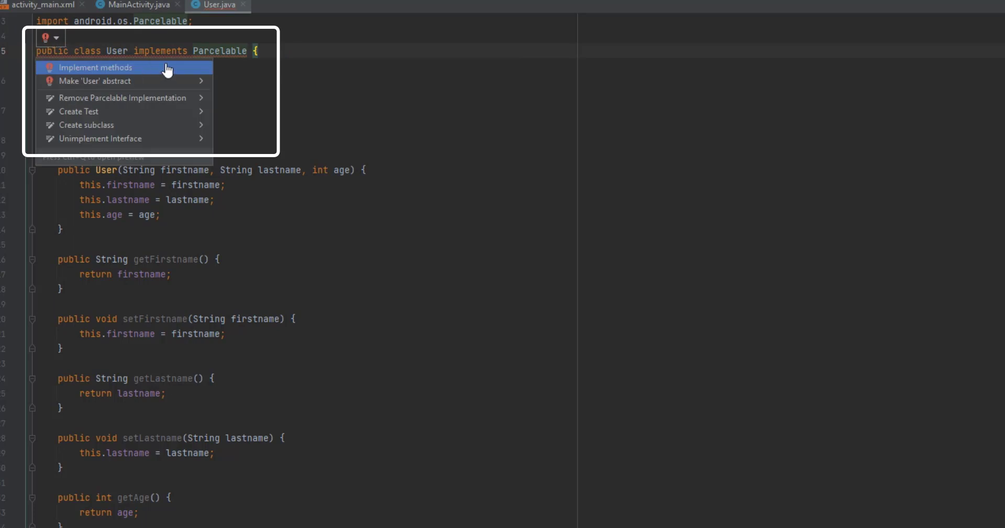
pyautogui.click(94, 67)
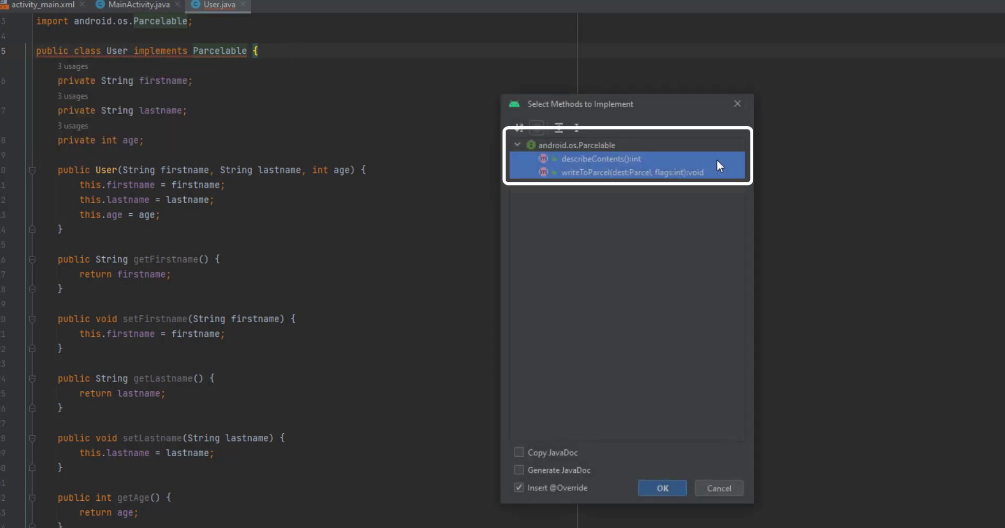
pyautogui.click(662, 487)
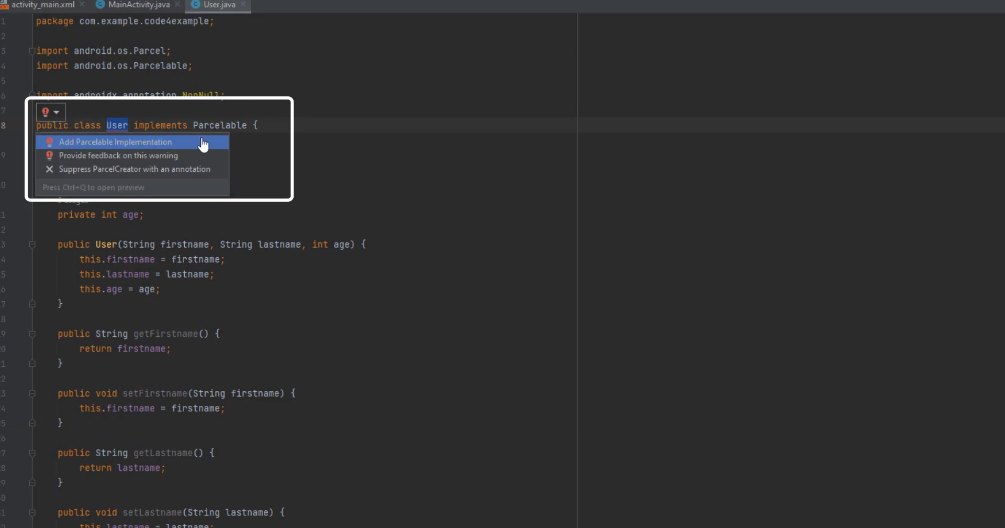
pyautogui.click(116, 141)
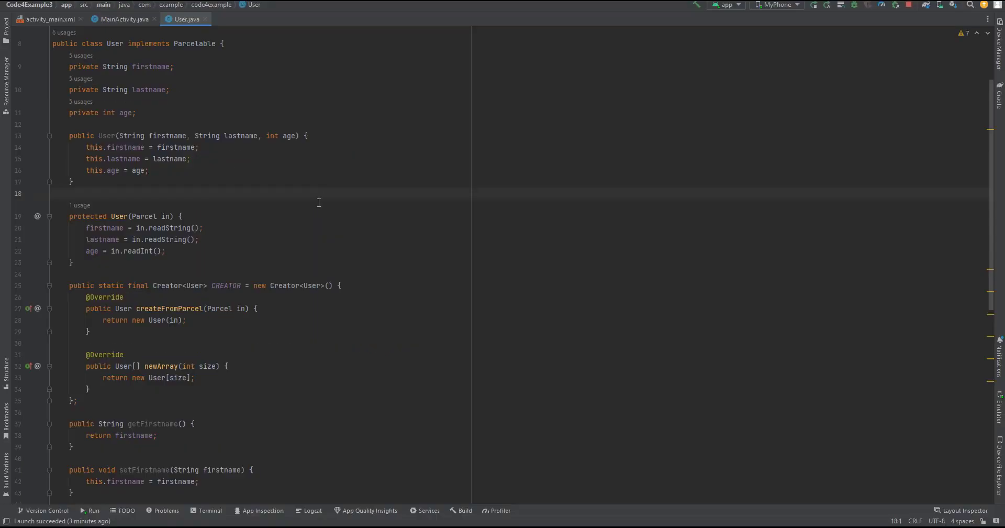
pyautogui.click(121, 19)
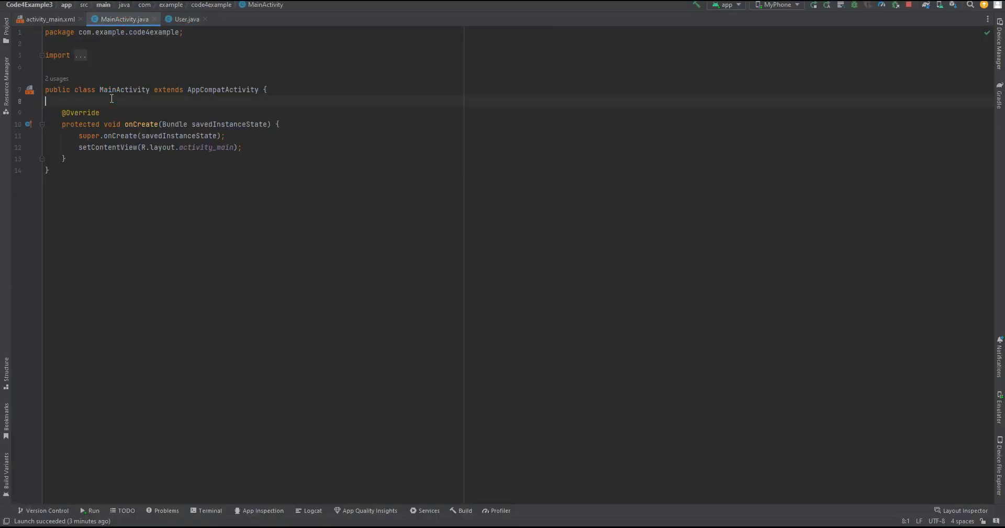
# Declare edFirstName, edLastName, edAge and btnSend in MainActivity and bind them via findViewById.
pyautogui.press('Enter')
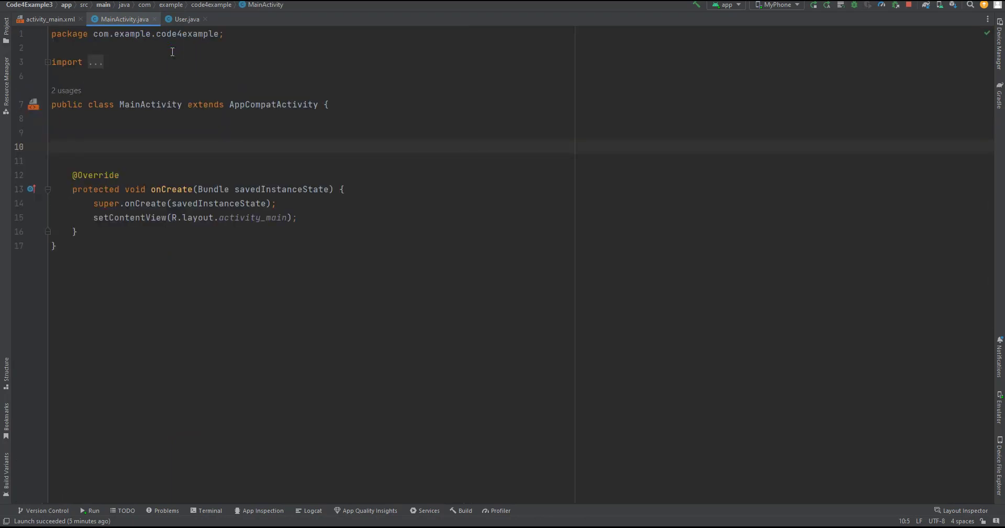
pyautogui.write('EditText ed')
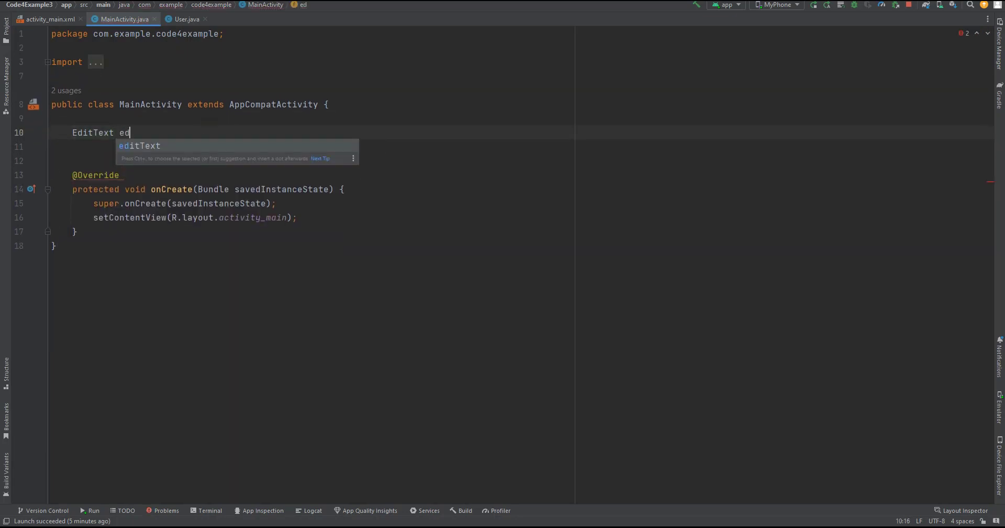
pyautogui.write('FirstName')
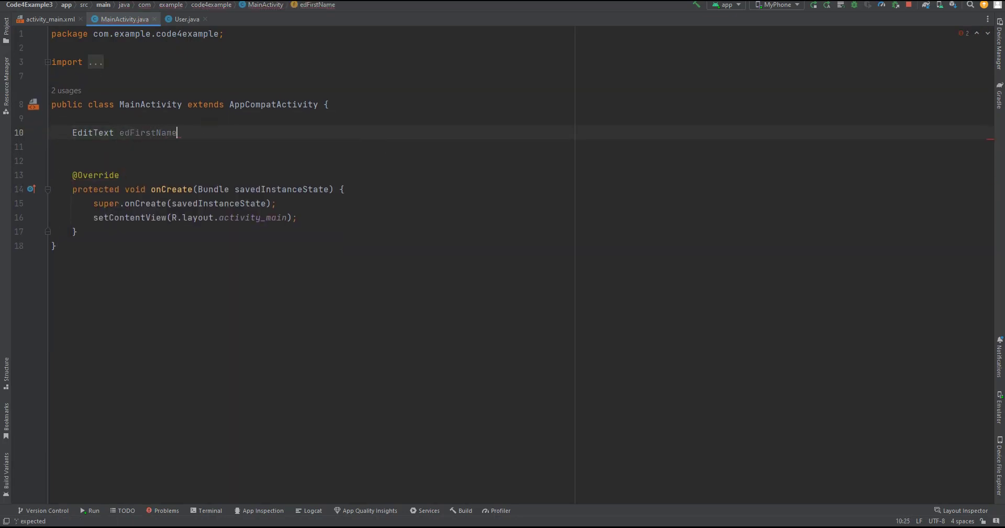
pyautogui.write(',edLastName,edAge;')
pyautogui.write('Button btnSend;')
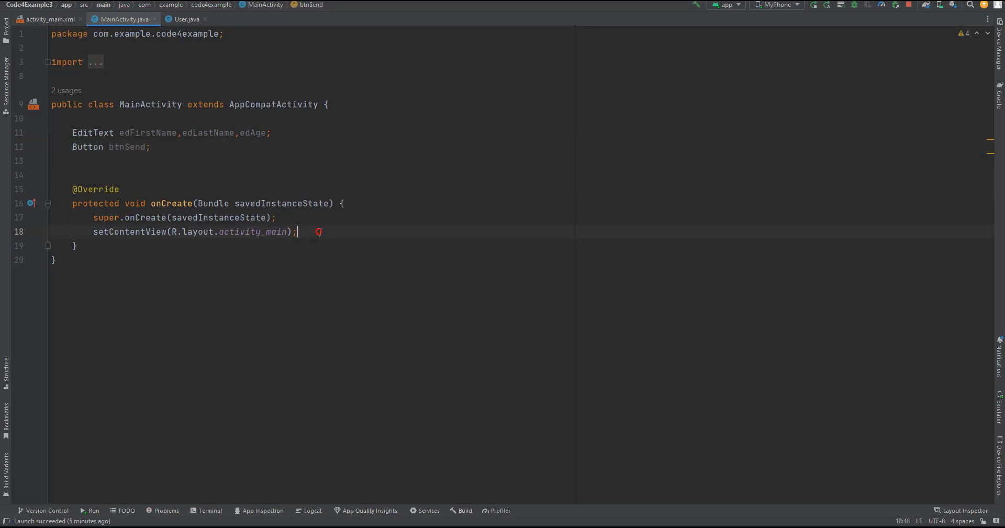
pyautogui.write('edFirstName = findViewById(R.id.editTextFirstName);')
pyautogui.write('btnSend')
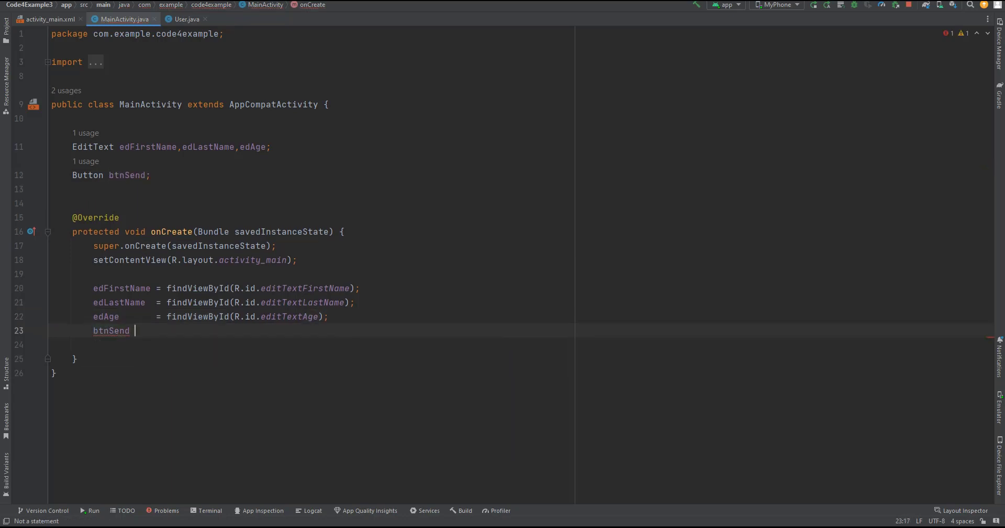
pyautogui.write('= findViewById(R.id.btnSendData);')
pyautogui.write('btnSend.setOnClickListener(new View.OnClickListener() {')
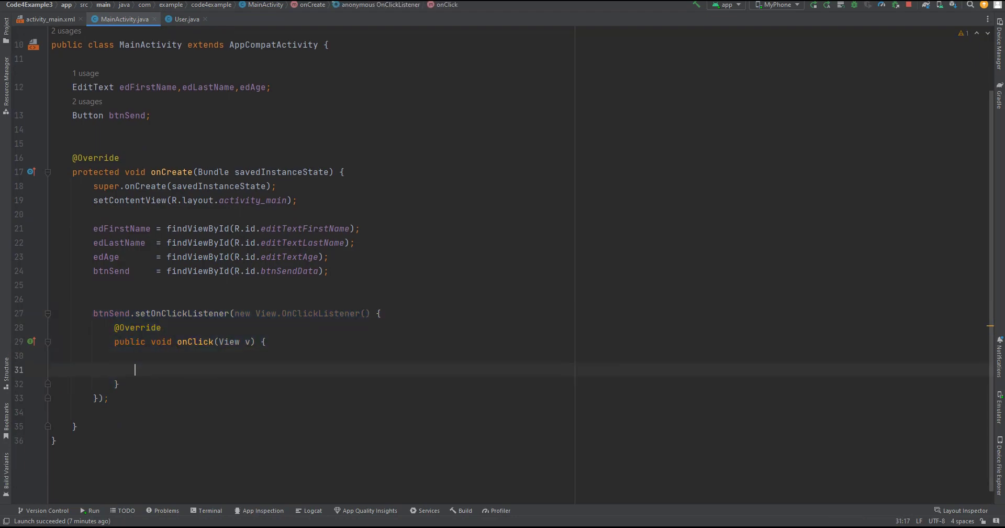
# In onClick, read firstname, lastname and parsed age from the fields and build a User.
pyautogui.write('String firstname =')
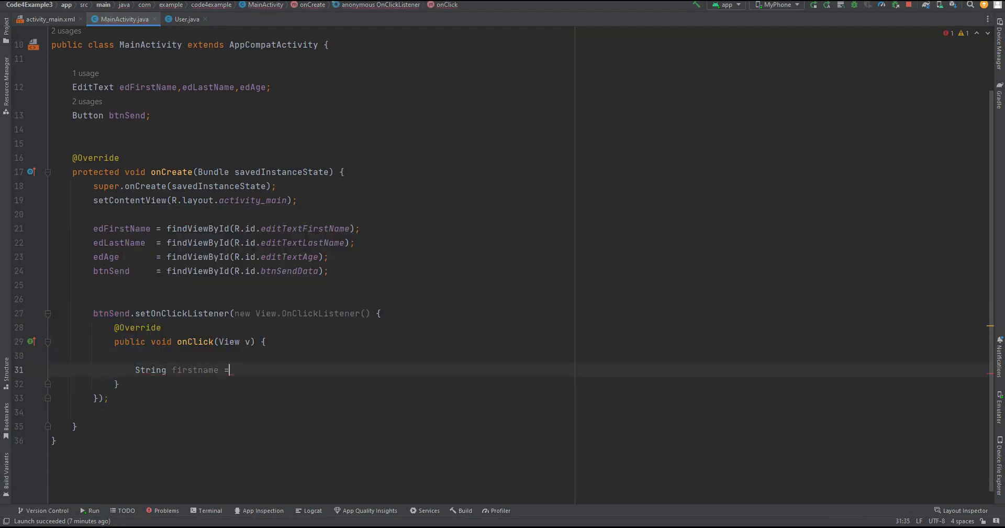
pyautogui.write('edFirstName.getText().toString();')
pyautogui.write('int')
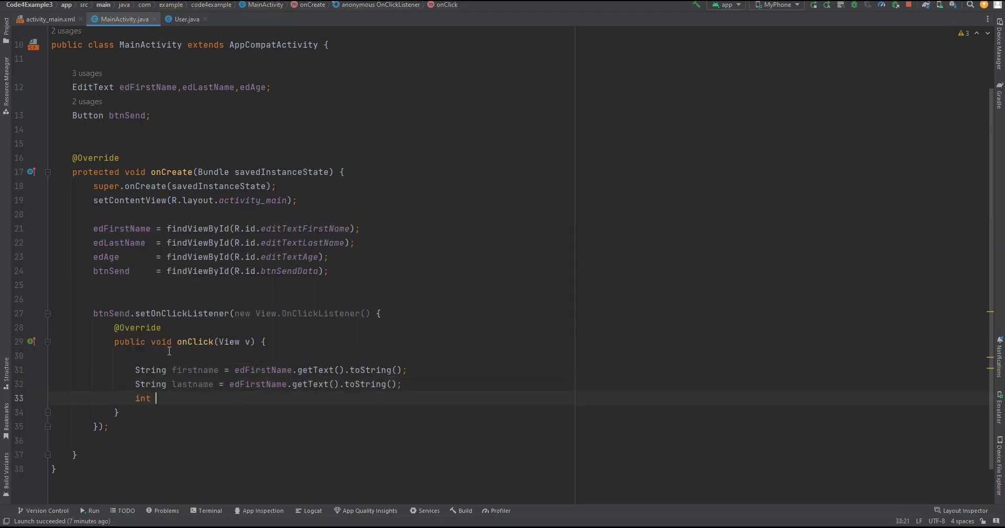
pyautogui.write('age = Integer.parseInt(edA')
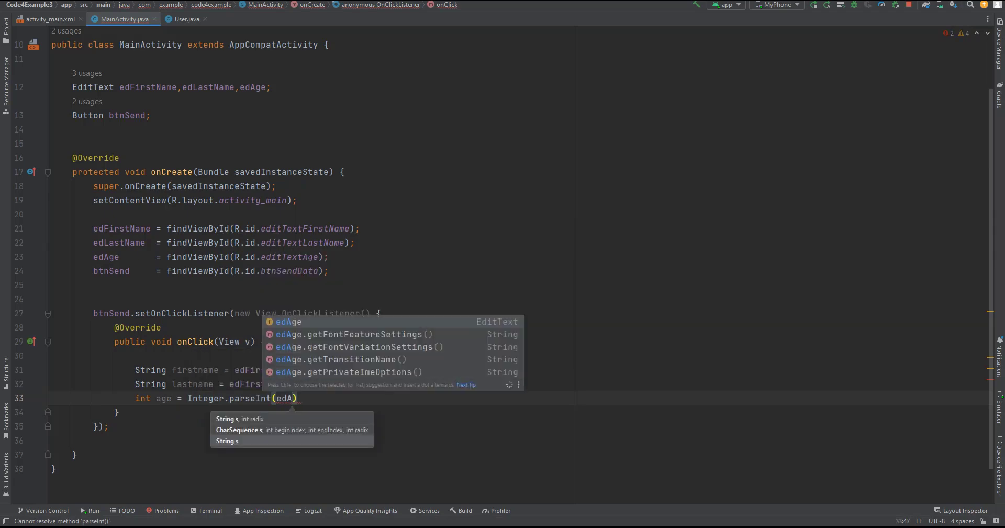
pyautogui.write('User user = new User(firstname,lastname,age);')
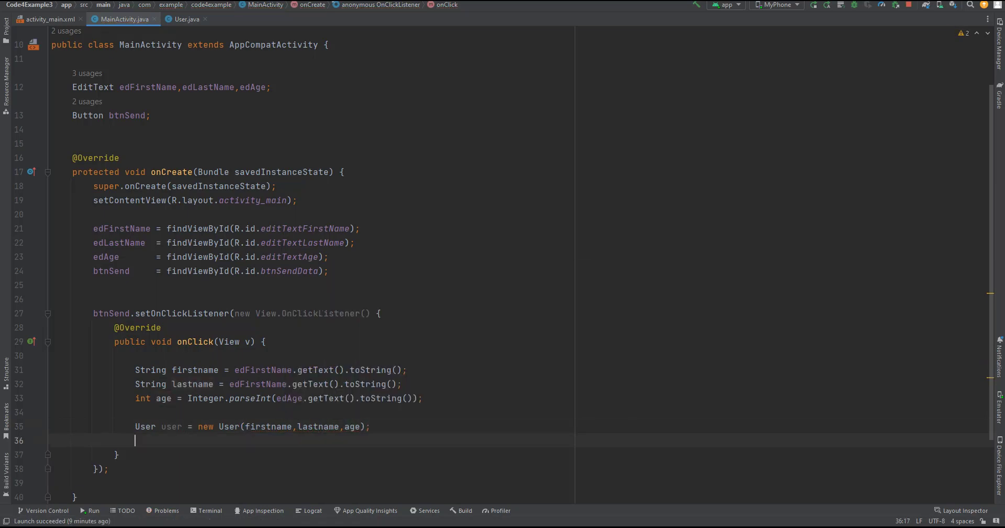
# Create an Intent from MainActivity.this to UserActivity.class.
pyautogui.write('Intent intent')
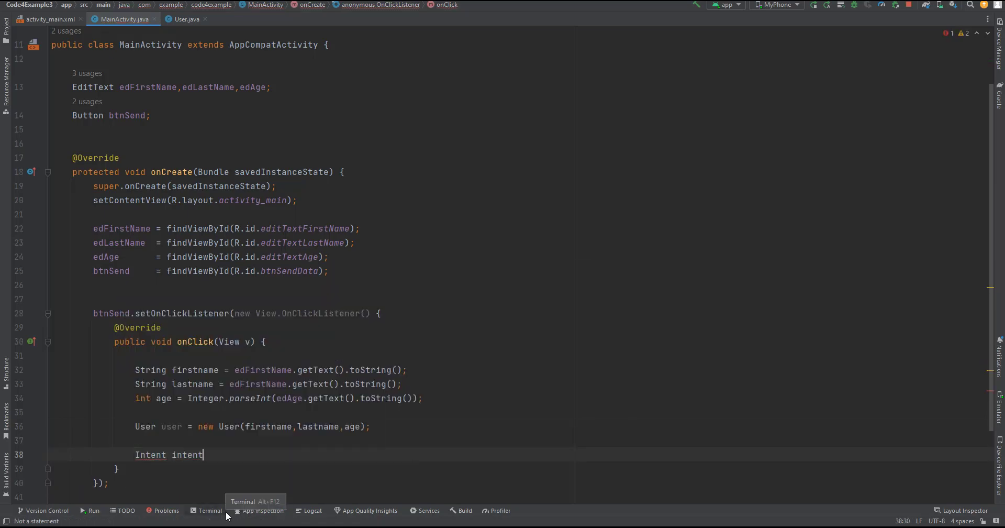
pyautogui.write('= new Intent();')
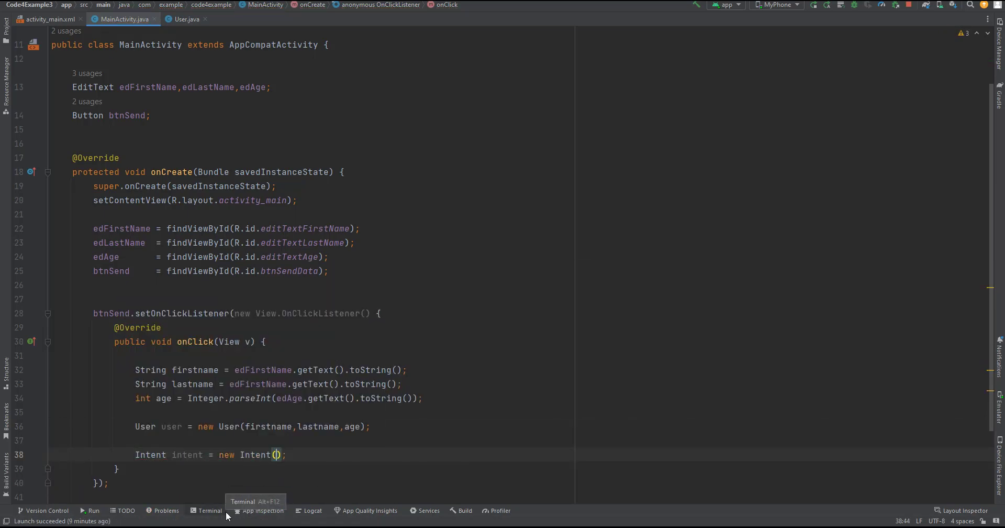
pyautogui.write('MainActivity.t')
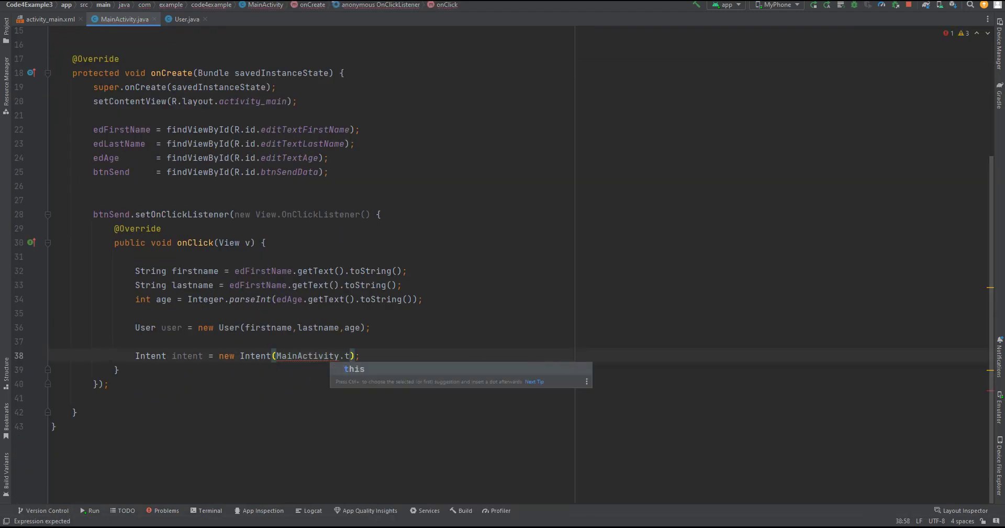
pyautogui.write('his,UserActivity.class')
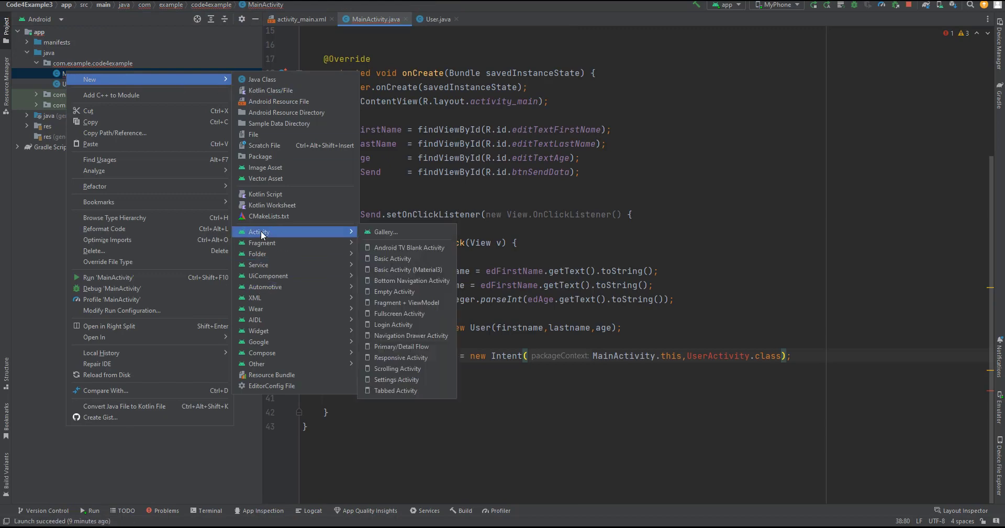
# Add an Empty Activity named UserActivity to the app package.
pyautogui.click(395, 291)
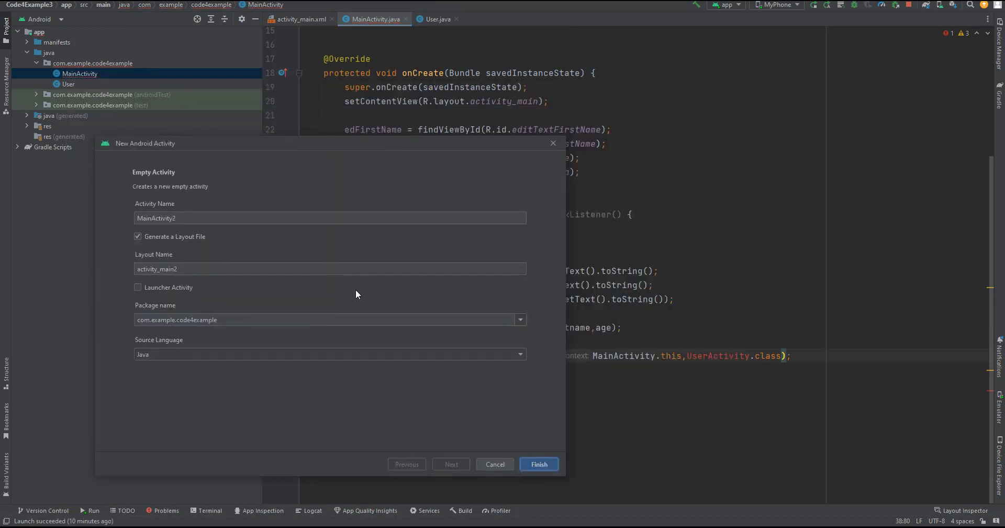
pyautogui.write('UserActivity')
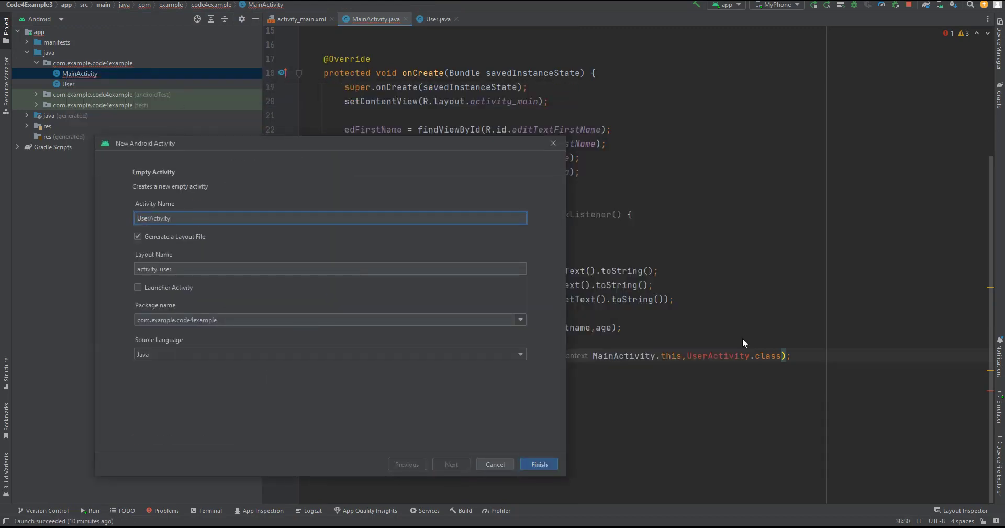
pyautogui.click(539, 464)
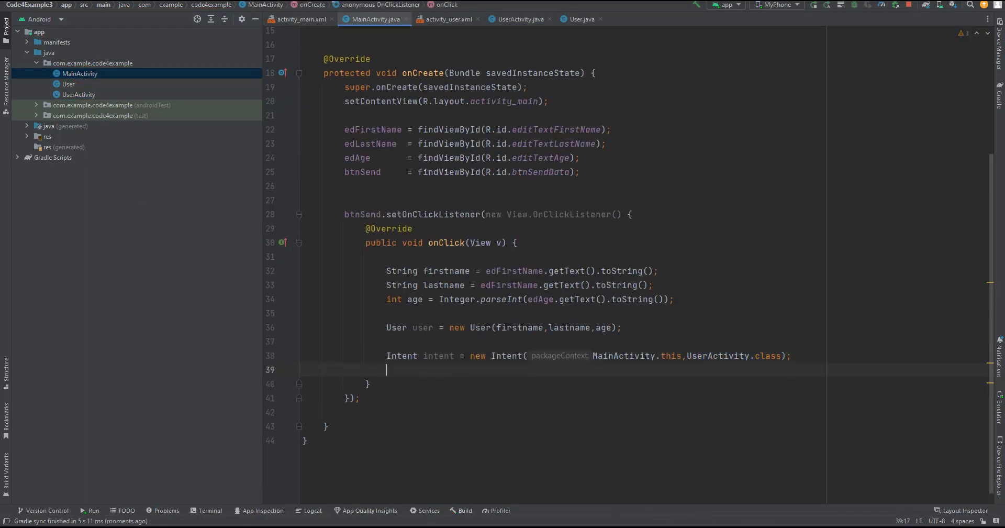
# Add intent.putExtra("user", user) and startActivity(intent) to the send-button handler.
pyautogui.write('intent.')
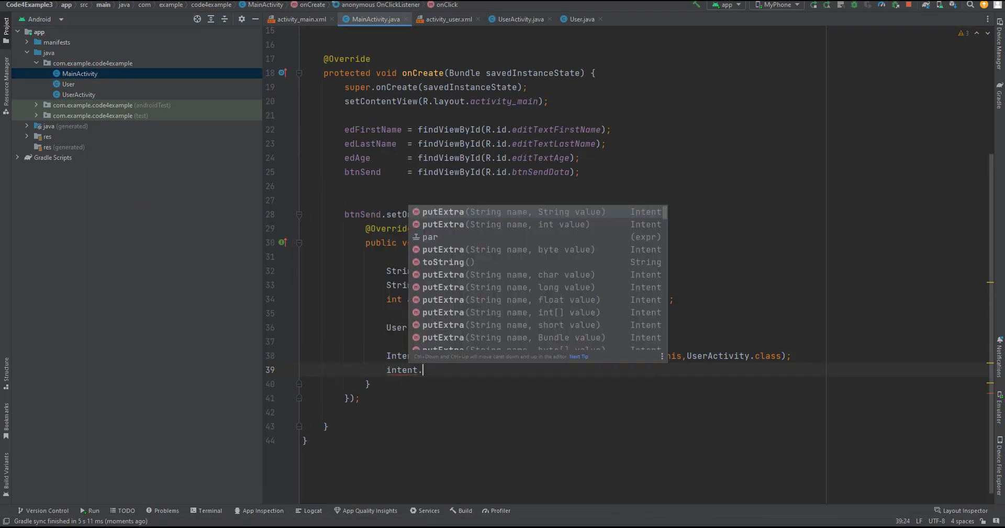
pyautogui.write('putExtra("user')
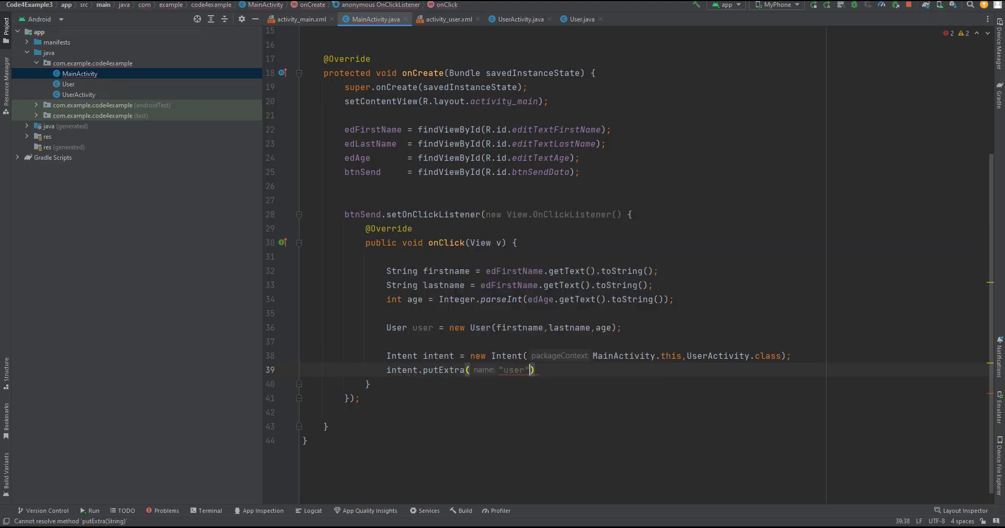
pyautogui.write(',user);')
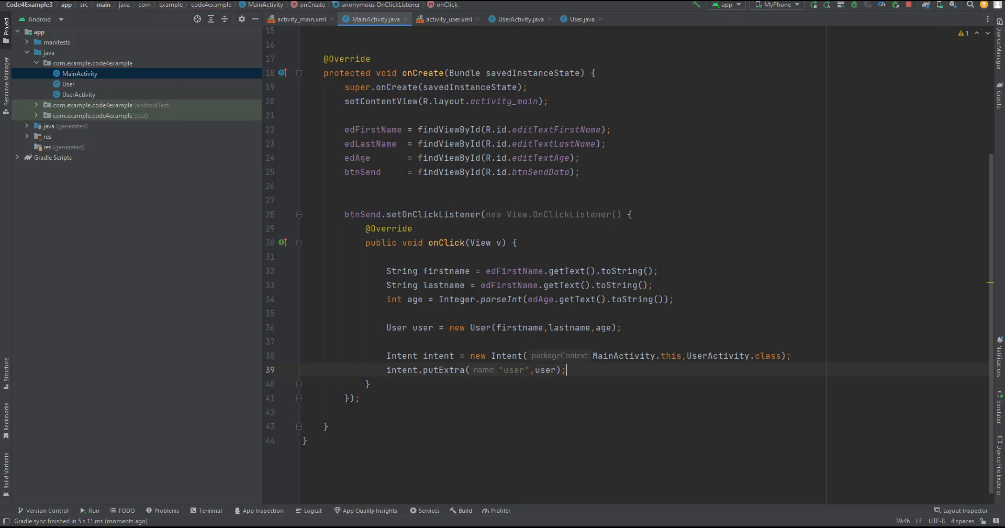
pyautogui.write('startActivity();')
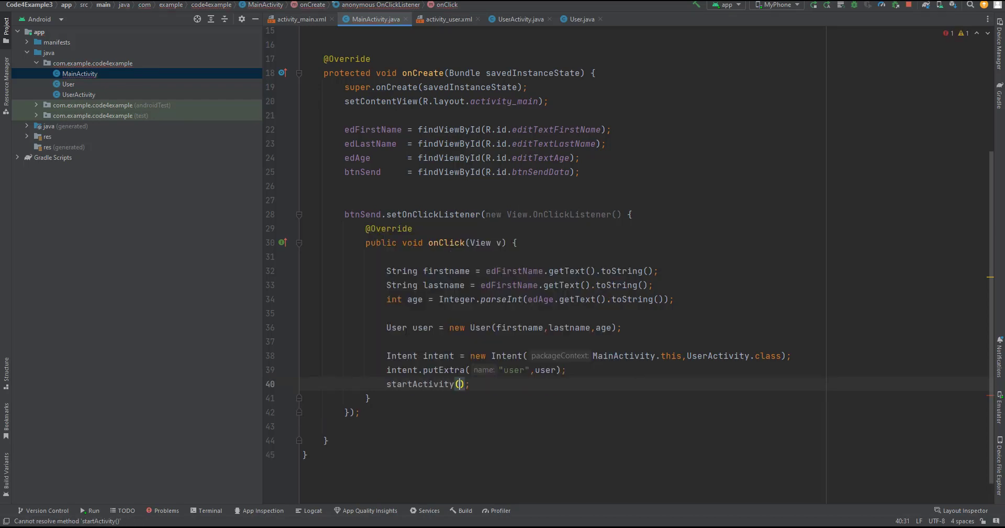
pyautogui.write('intent')
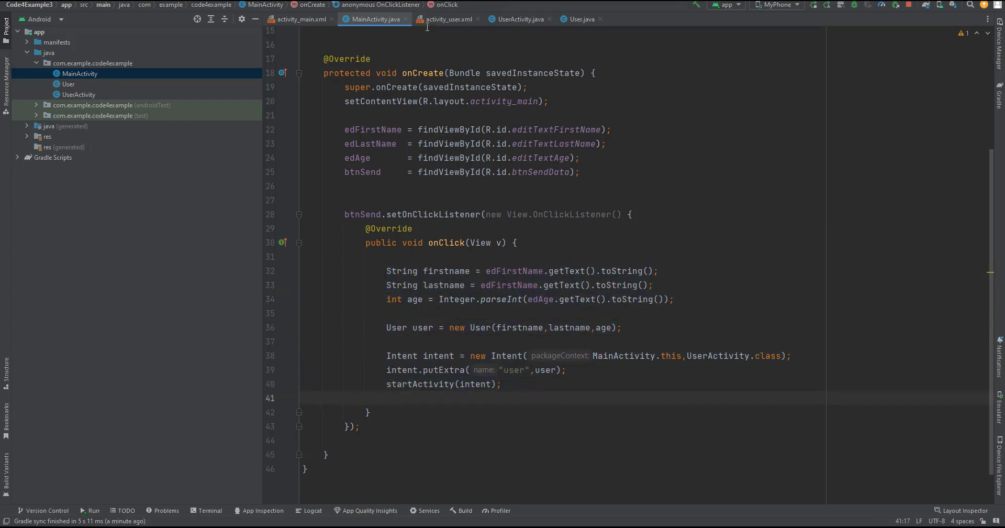
# Stack three larger TextViews with 24dp top margins, ids textViewFirstName, textViewLastName and textViewAge.
pyautogui.click(448, 19)
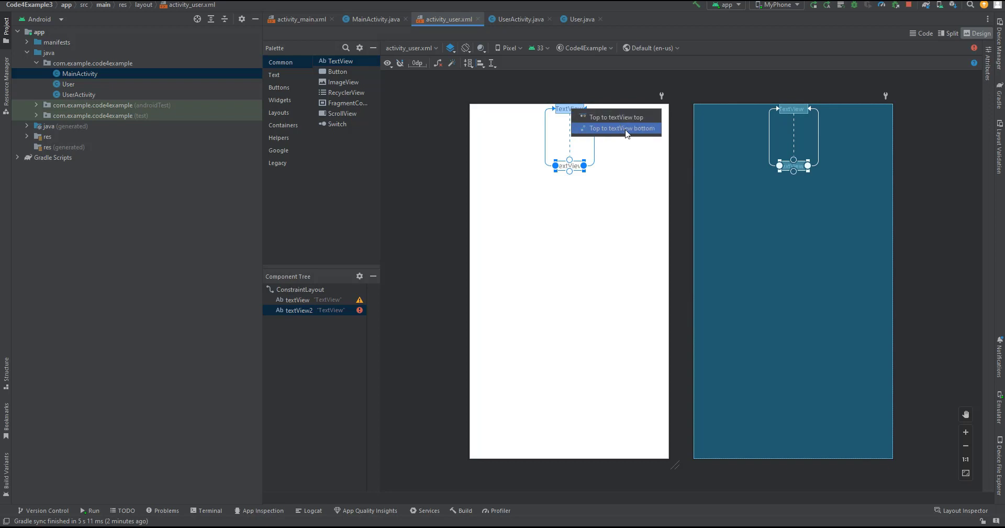
pyautogui.click(617, 128)
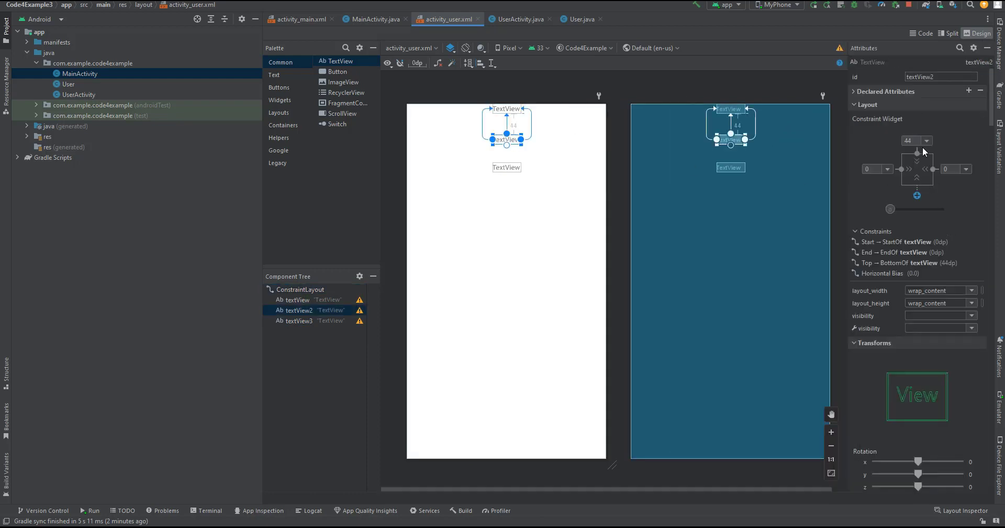
pyautogui.click(298, 321)
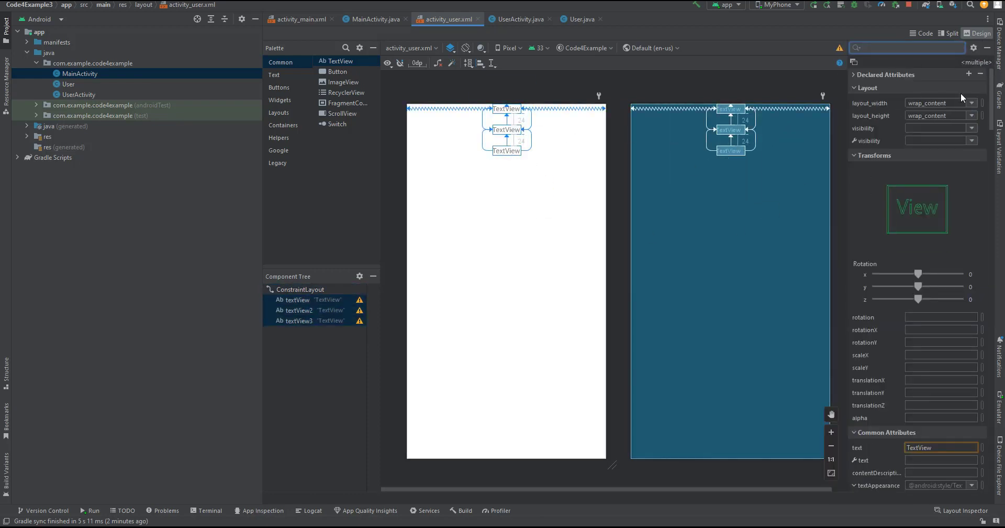
pyautogui.write('siz')
pyautogui.write('textViewAge')
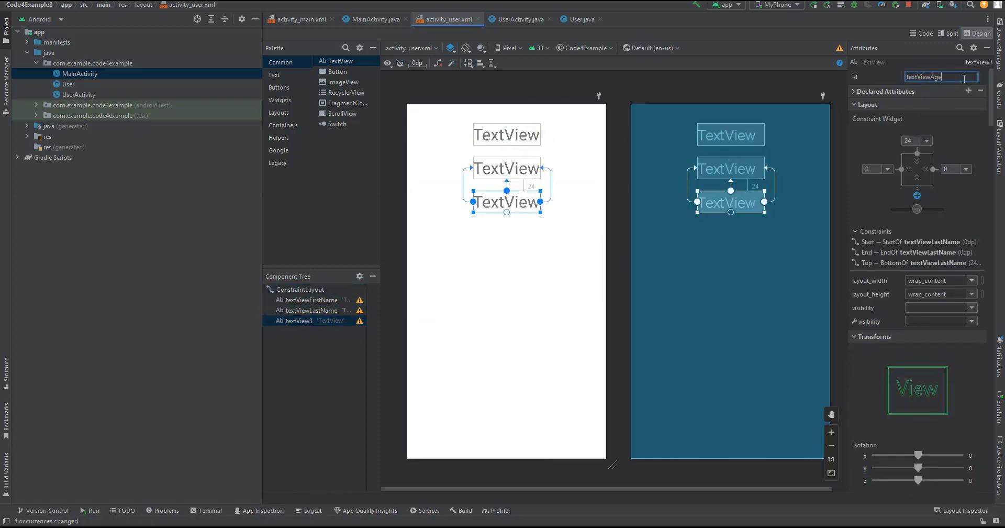
pyautogui.click(519, 18)
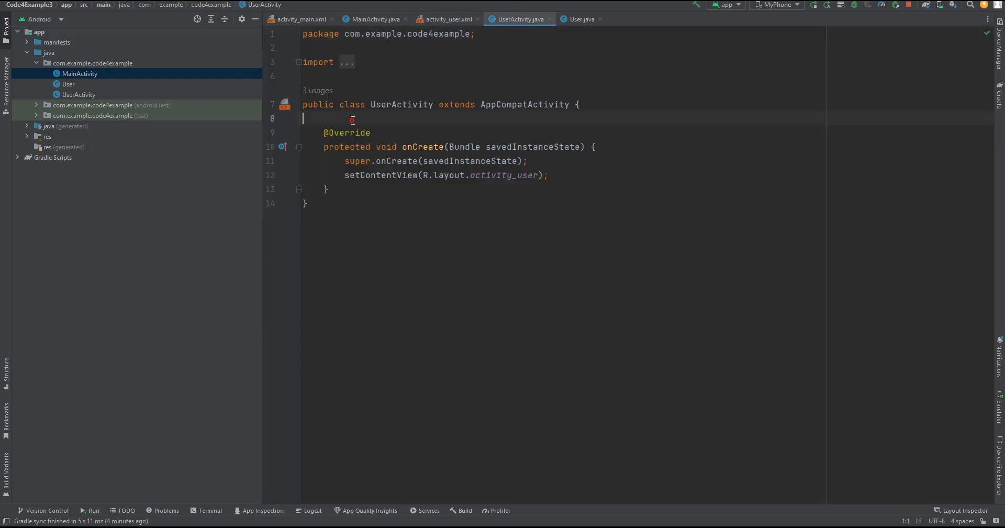
# Declare tvFirstName, tvLastName and tvAge, bind them by ID, and read the parcelable user extra.
pyautogui.write('TextView textView')
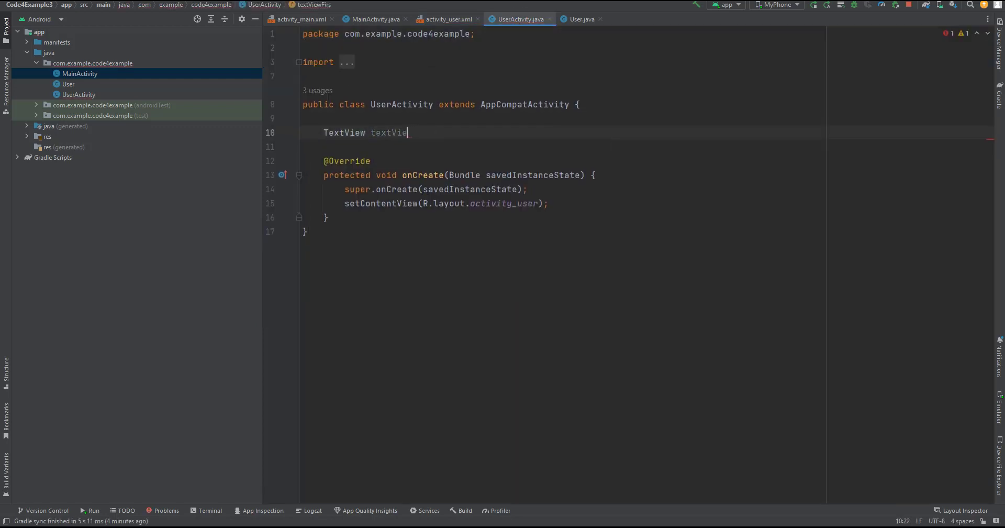
pyautogui.write('tvFirstName,tvLastName,tvAge;')
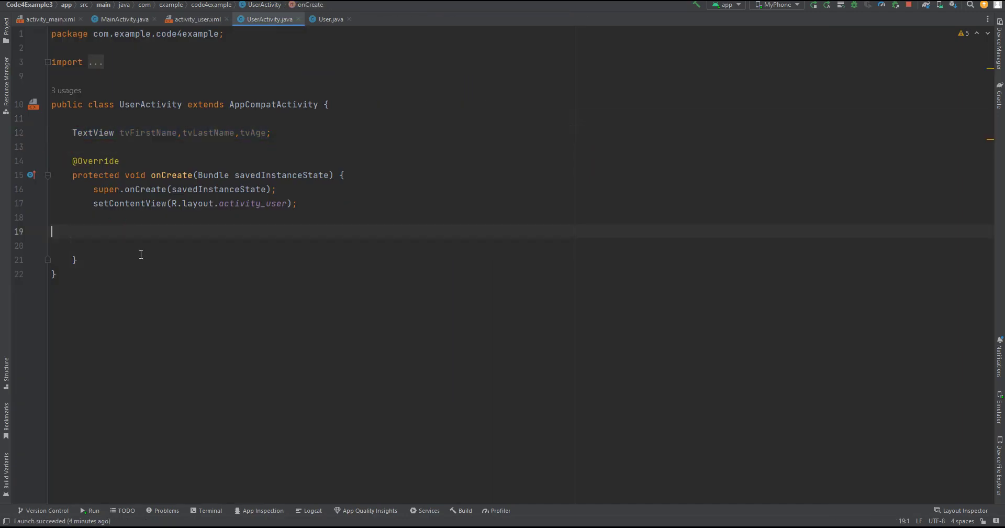
pyautogui.write('tvFirstName = _findViewById(R.id.textViewFirstName);')
pyautogui.write('User user')
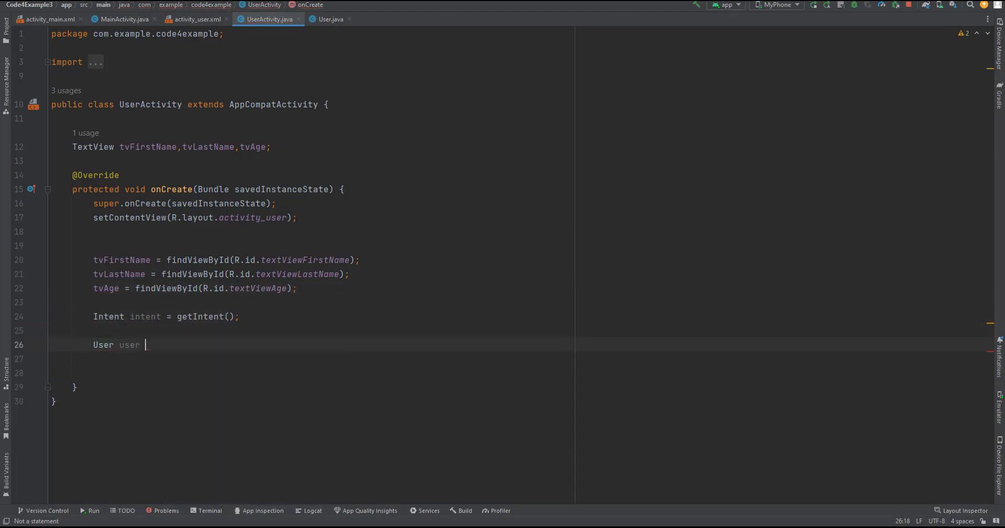
pyautogui.write('= intent.getParcelableExtra()')
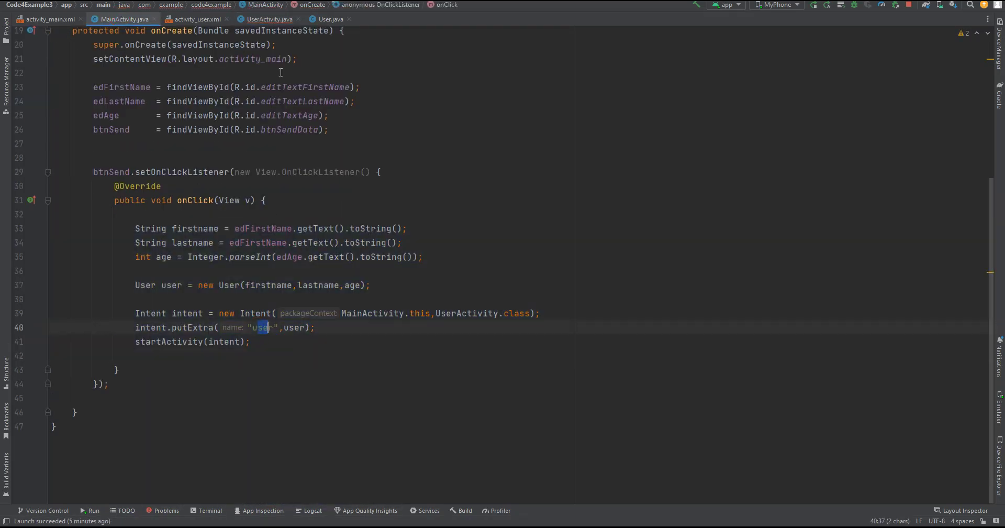
# Set the three TextViews from the User, run the app, and send Joe, Joe, 35.
pyautogui.click(269, 19)
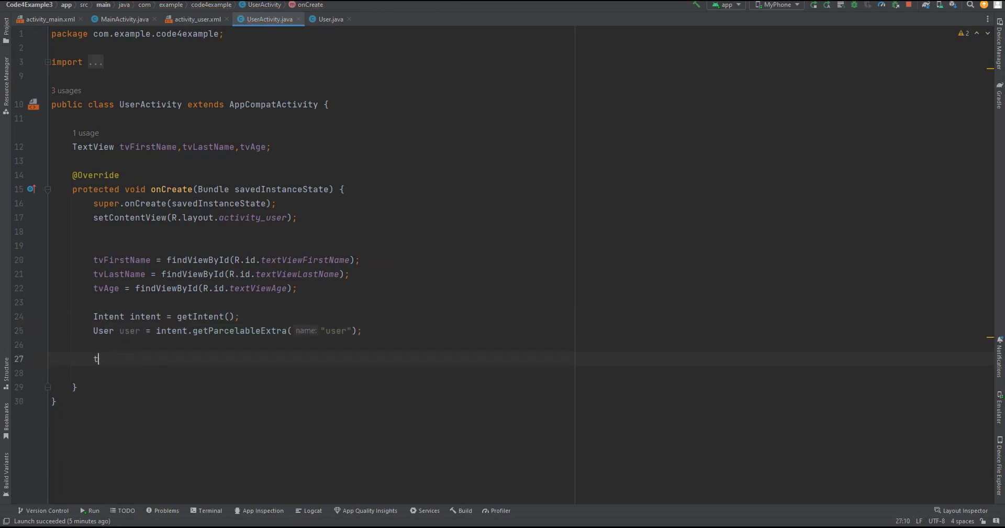
pyautogui.write('v')
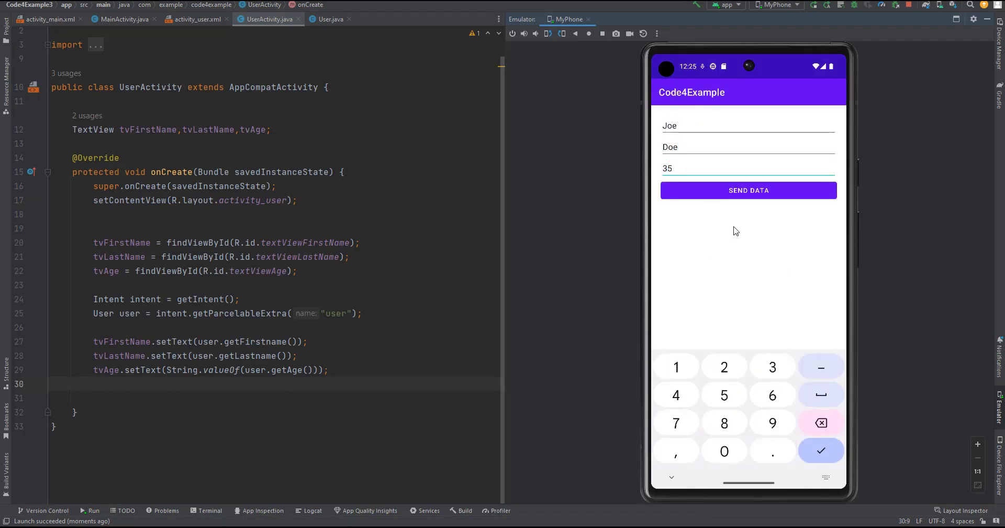
pyautogui.click(121, 19)
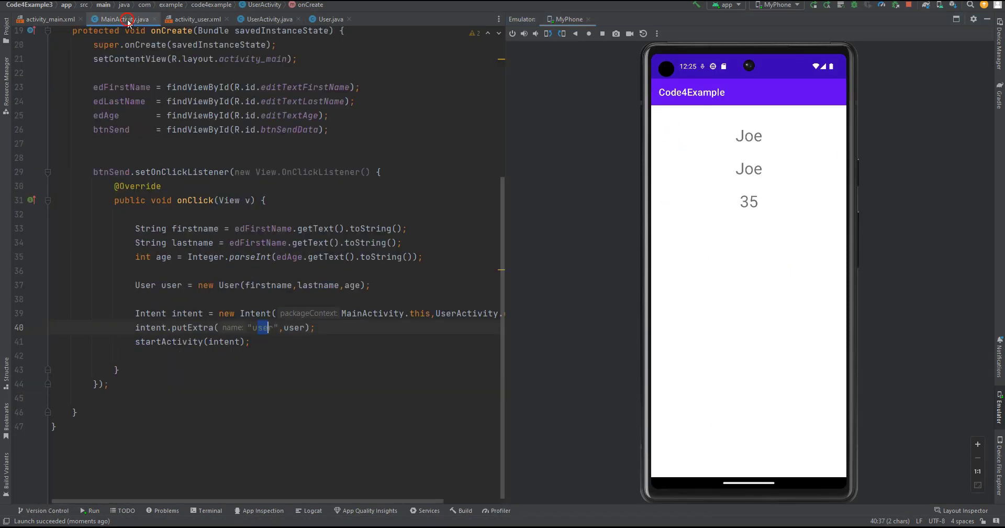